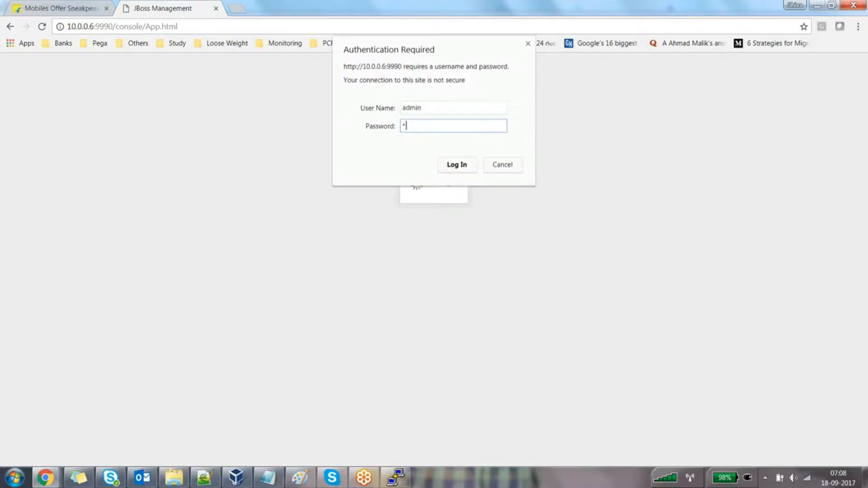
# Attempt the admin login with a password, get rejected, and switch to the terminal window.
pyautogui.write('password')
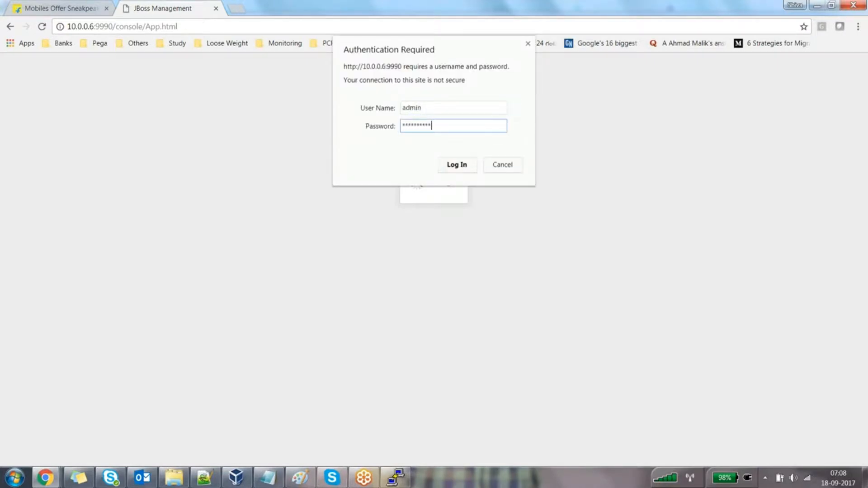
pyautogui.write('sh')
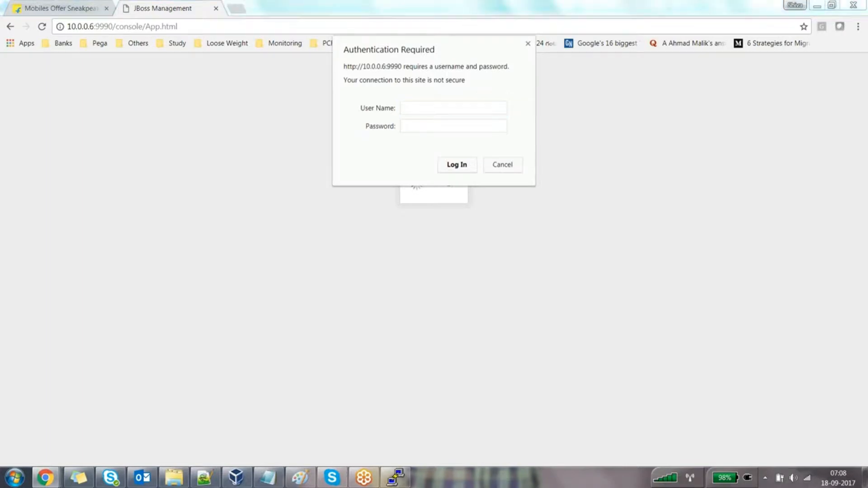
pyautogui.press('alt+tab')
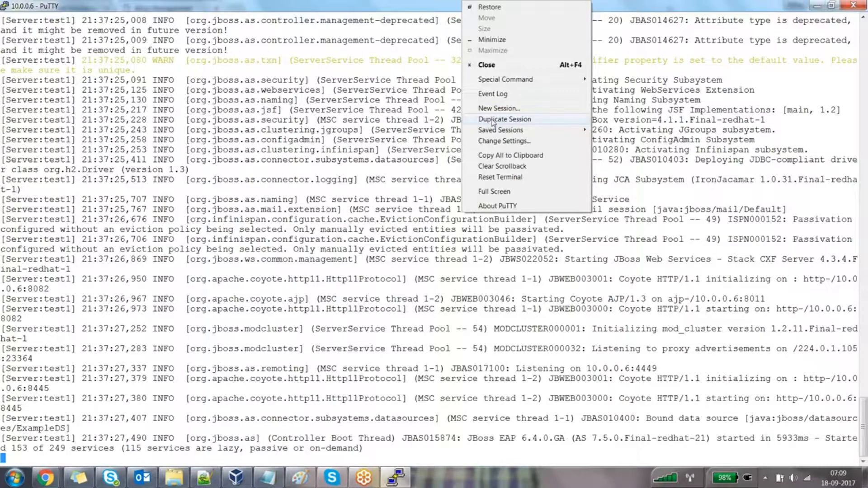
pyautogui.moveTo(501, 238)
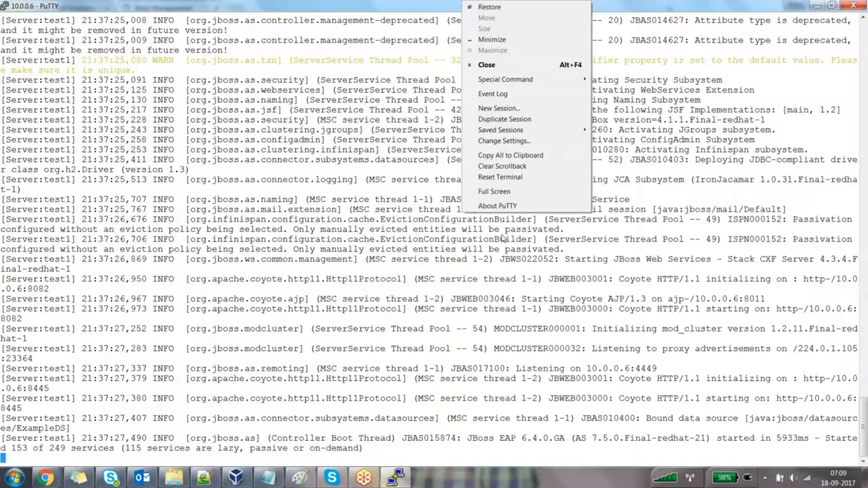
# Duplicate the PuTTY session and log in to the new window as root.
pyautogui.click(503, 239)
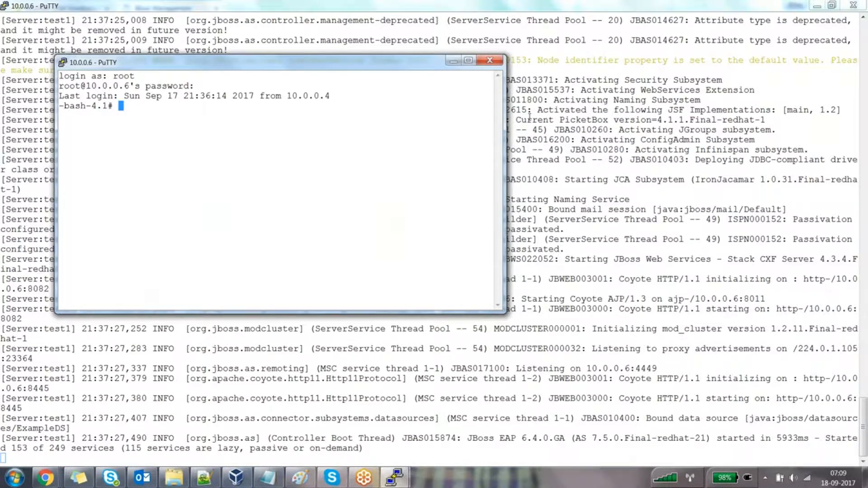
pyautogui.moveTo(764, 62)
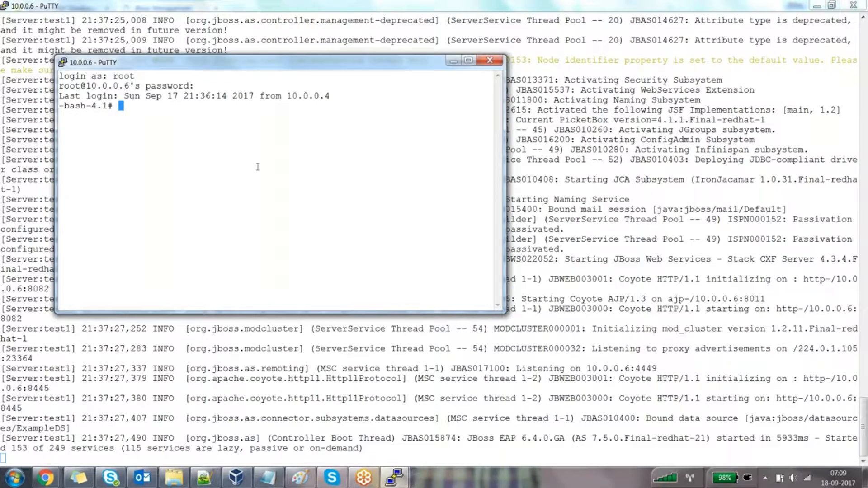
# Display domain/configuration/mgmt-users.properties to see the existing management user and hash.
pyautogui.write('/home/shiva1/EAP-6.4.0/bin/jboss-cli.sh')
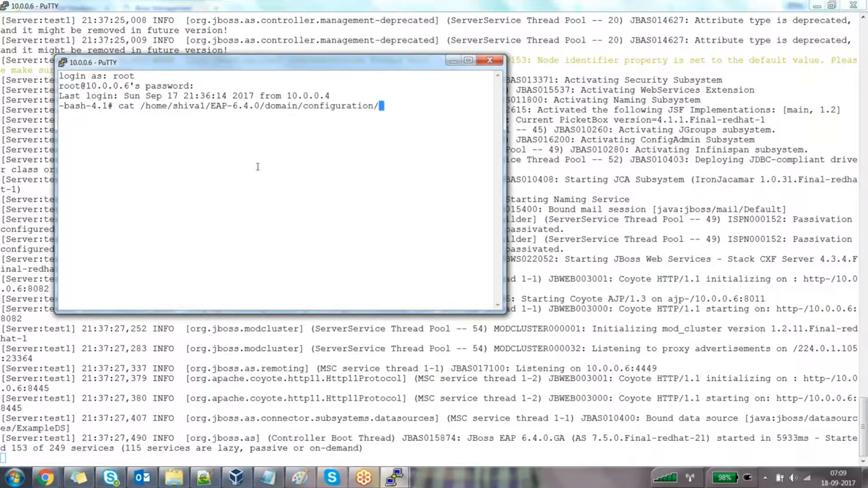
pyautogui.write('mgmt-')
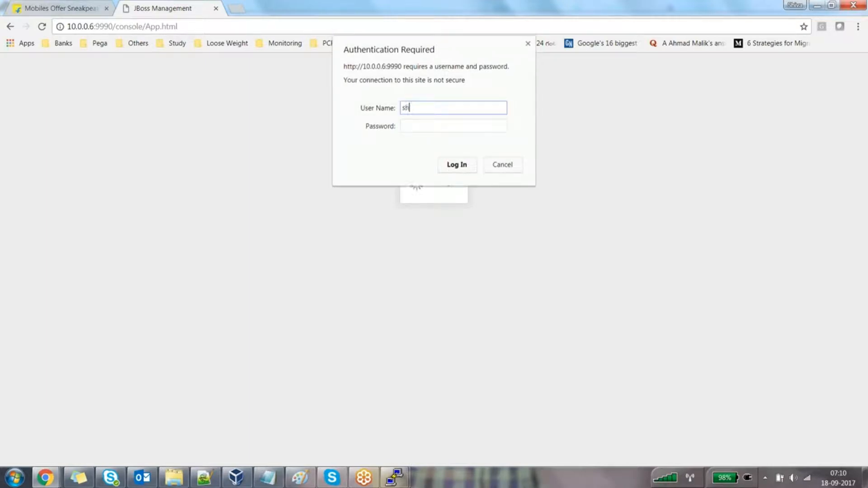
# Enter the existing management user's name in the Authentication Required prompt.
pyautogui.write('****')
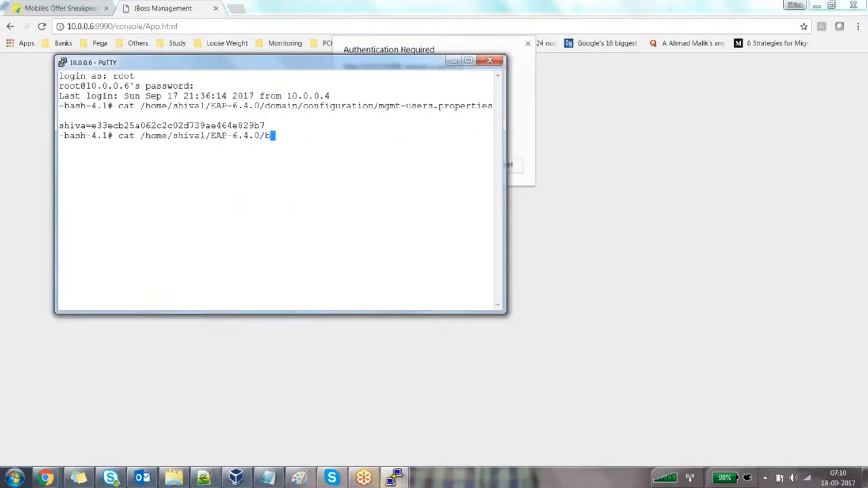
# Run /home/shiva1/EAP-6.4.0/bin/add-user.sh and choose option a, Management User in ManagementRealm.
pyautogui.write('in/jboss-cli')
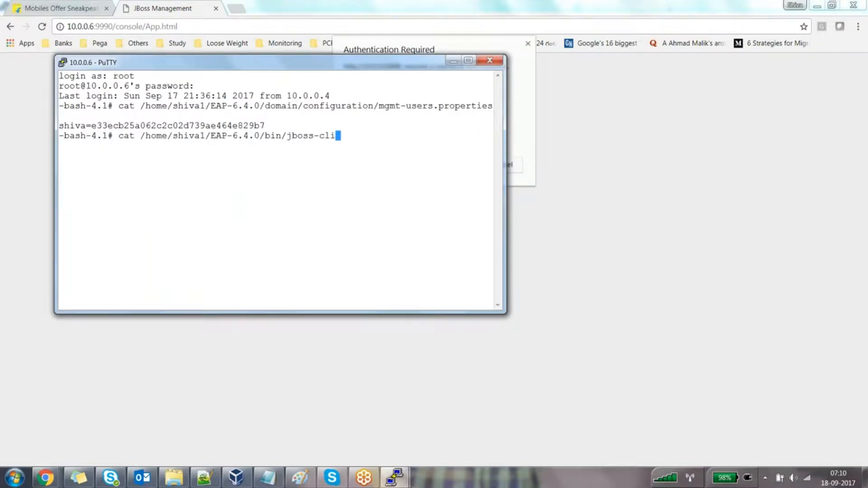
pyautogui.press('BackSpace')
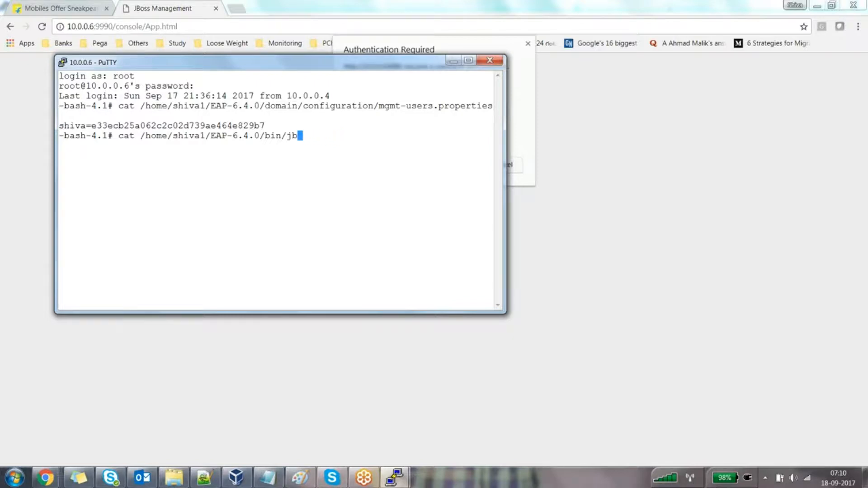
pyautogui.write('add-user.')
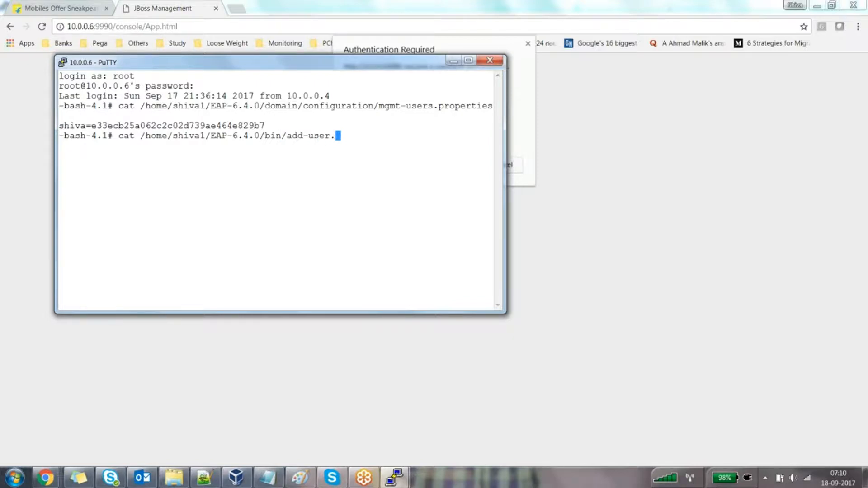
pyautogui.write('sh')
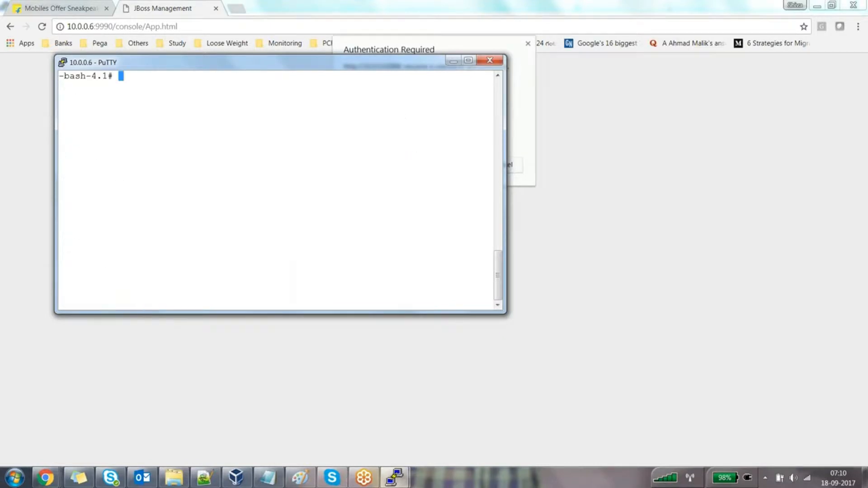
pyautogui.write('/home/shiva1/EAP-6.4.0/bin/add-user.sh')
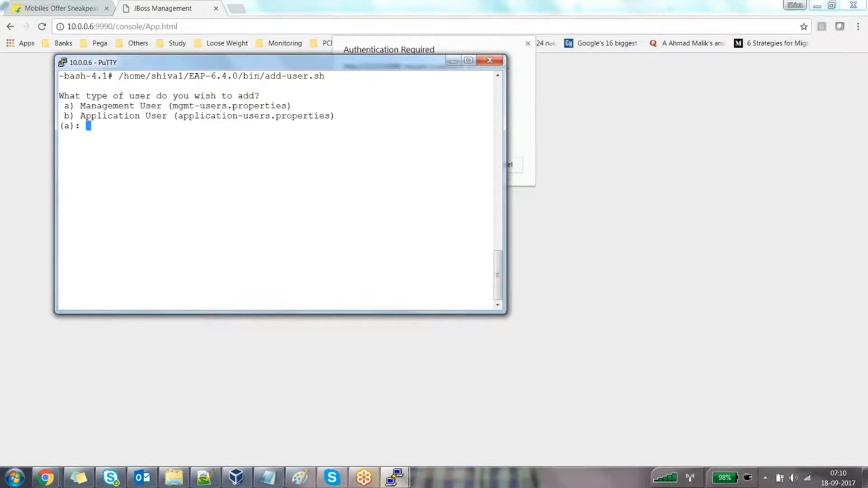
pyautogui.write('a')
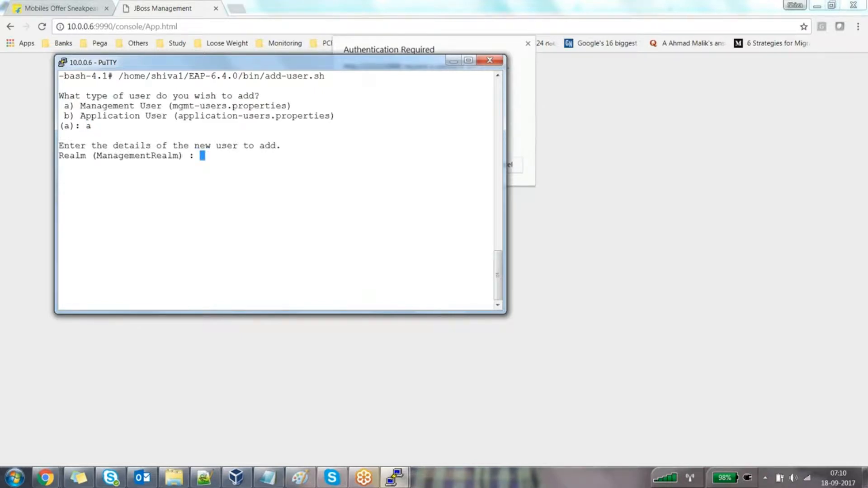
pyautogui.write('sh')
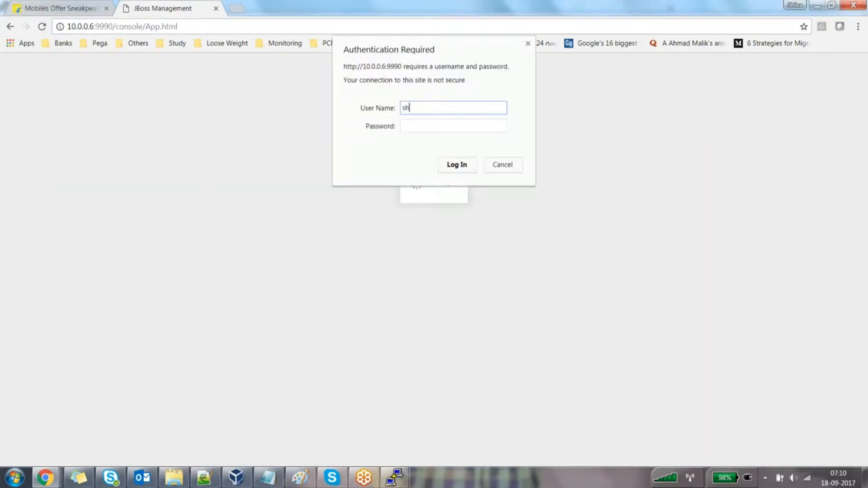
# Log in with the management user's name and password, reaching the console home page.
pyautogui.write('******')
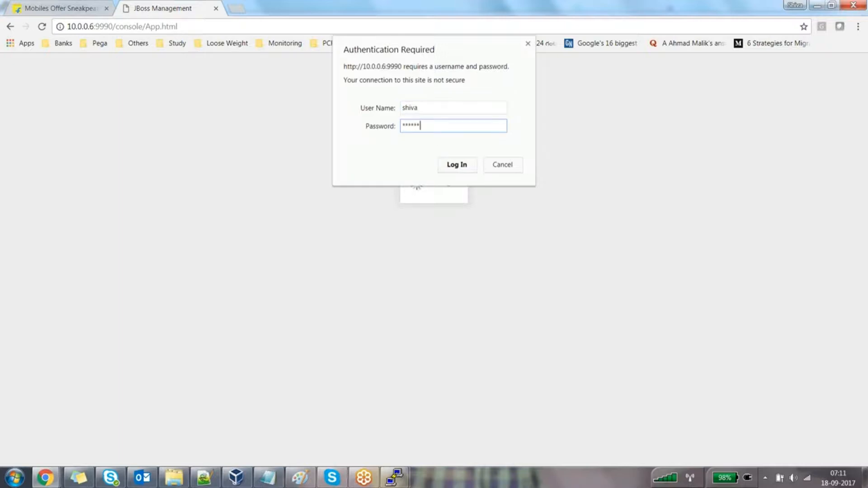
pyautogui.write('****')
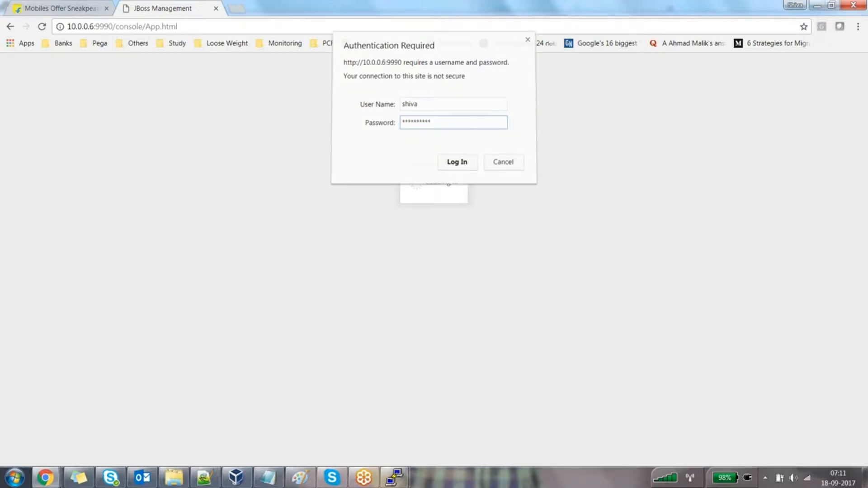
pyautogui.click(456, 162)
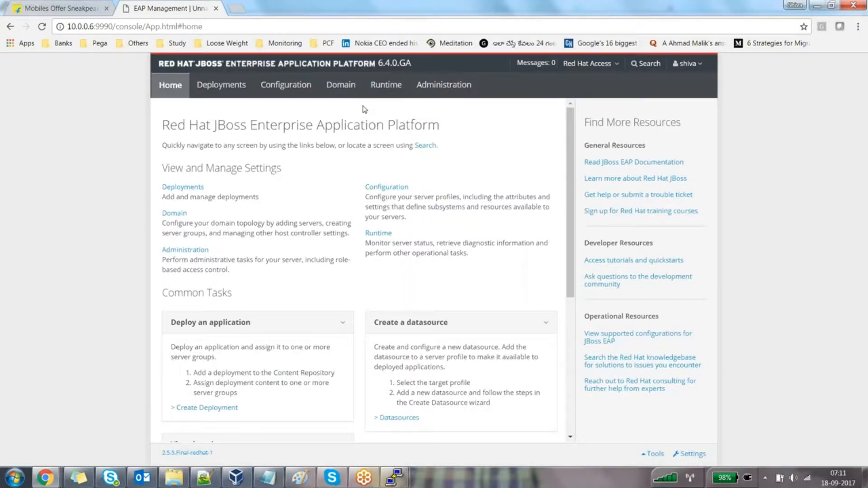
# Show the full profile's Connector subsystems and its JDBC Datasources page listing ExampleDS.
pyautogui.click(286, 85)
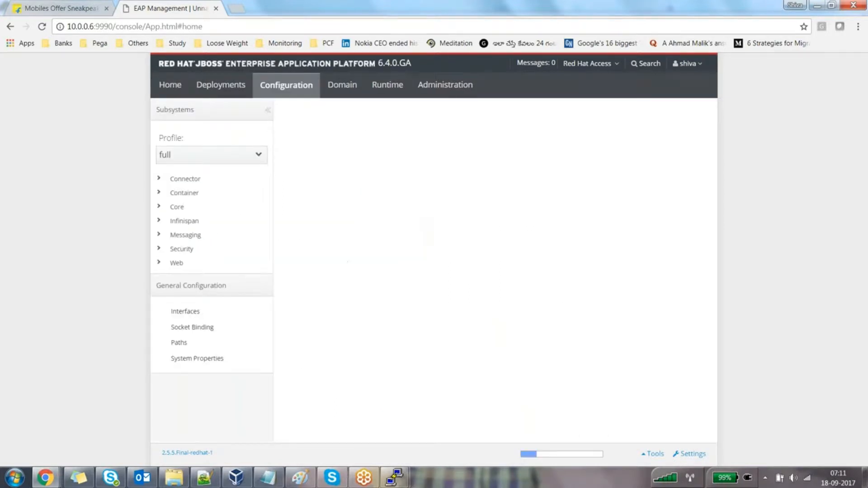
pyautogui.click(185, 178)
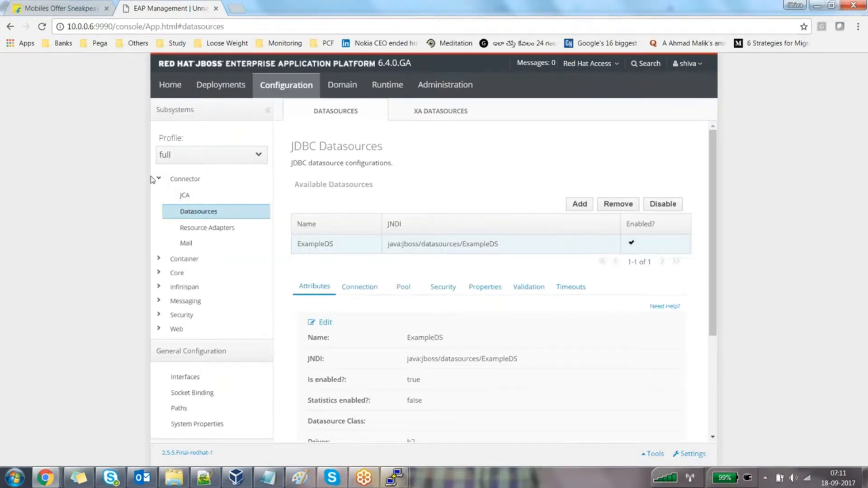
pyautogui.click(158, 178)
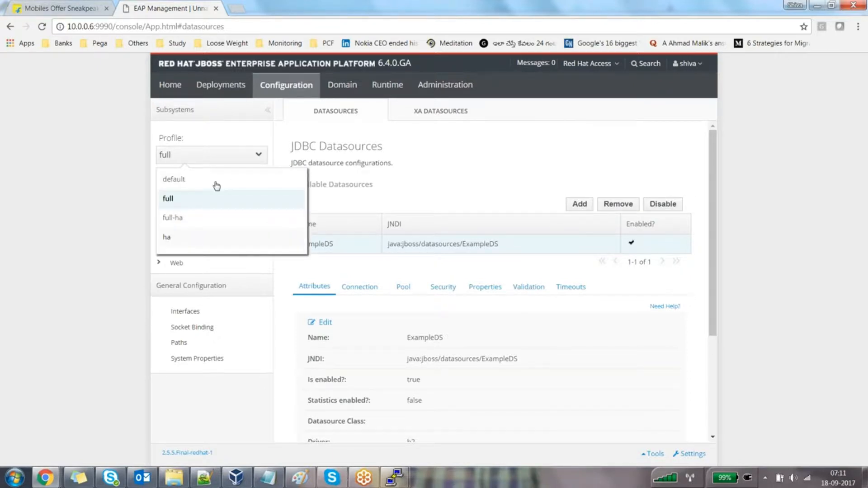
# Choose the full-ha profile and collapse the Connector subsystems group.
pyautogui.click(172, 217)
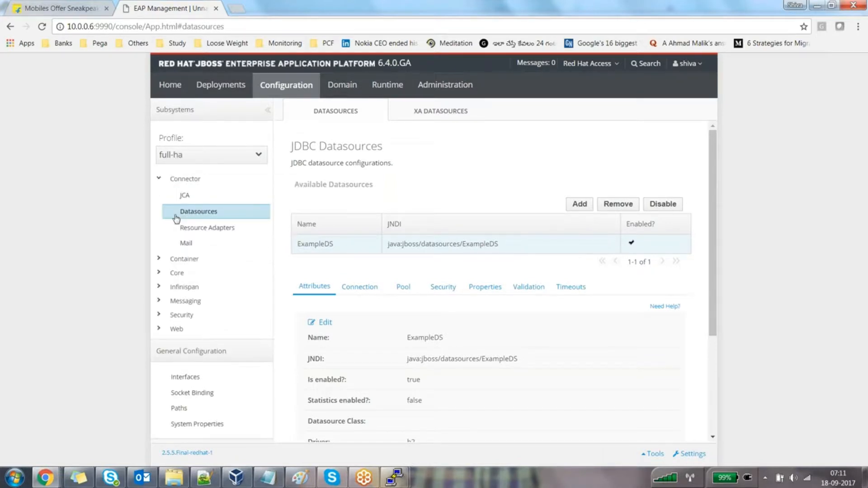
pyautogui.click(159, 178)
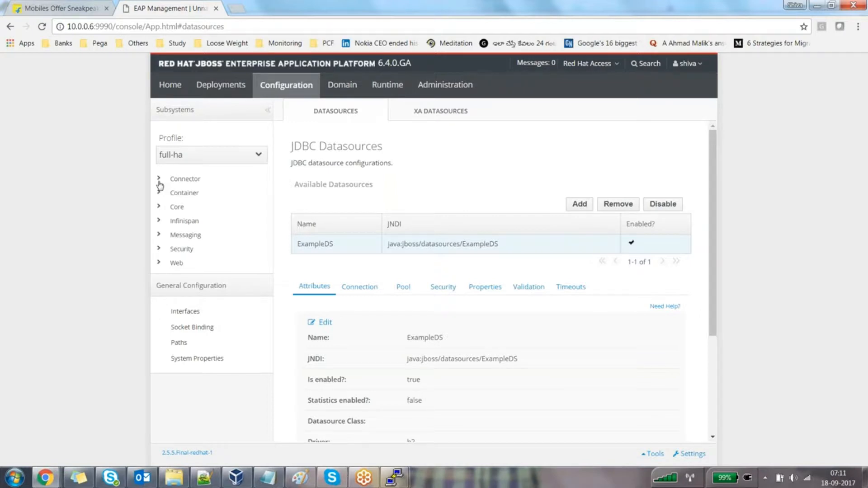
pyautogui.moveTo(160, 214)
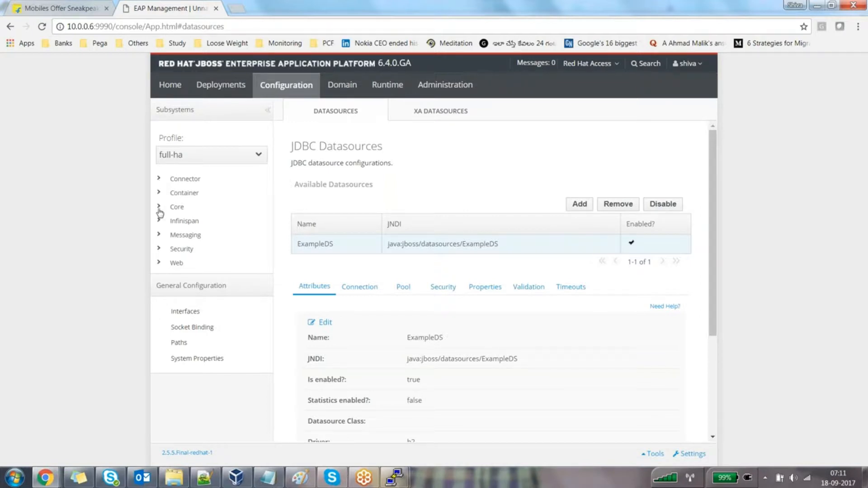
# Under Core > JGroups, view the udp protocol stack's 13 protocols, PING first.
pyautogui.click(176, 206)
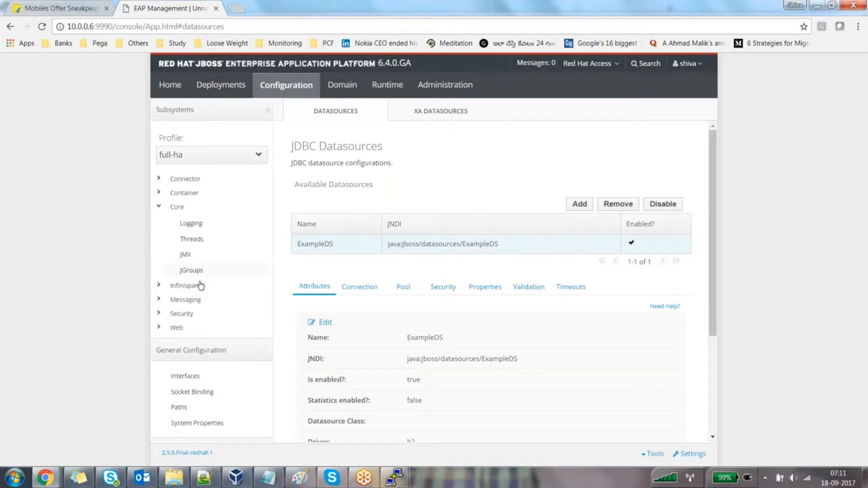
pyautogui.click(191, 270)
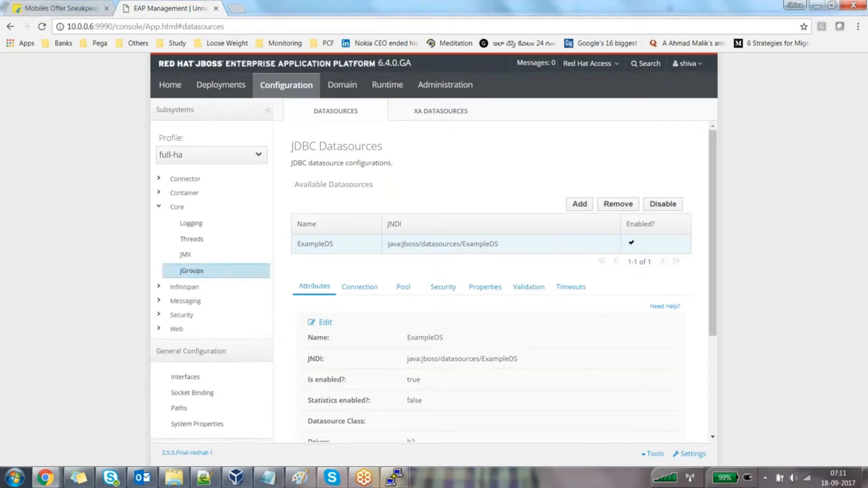
pyautogui.click(192, 270)
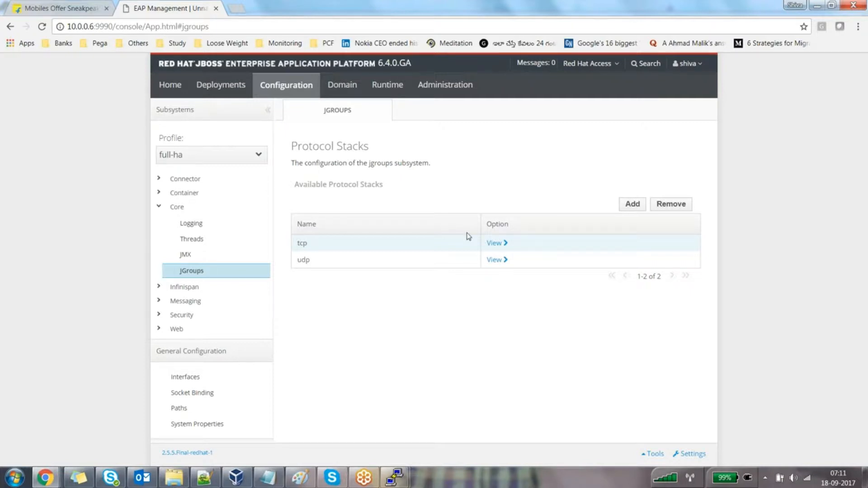
pyautogui.click(494, 242)
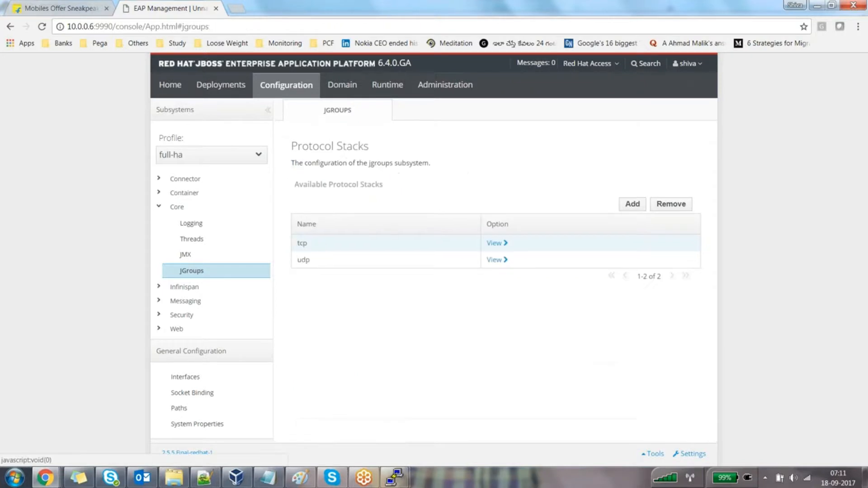
pyautogui.click(495, 260)
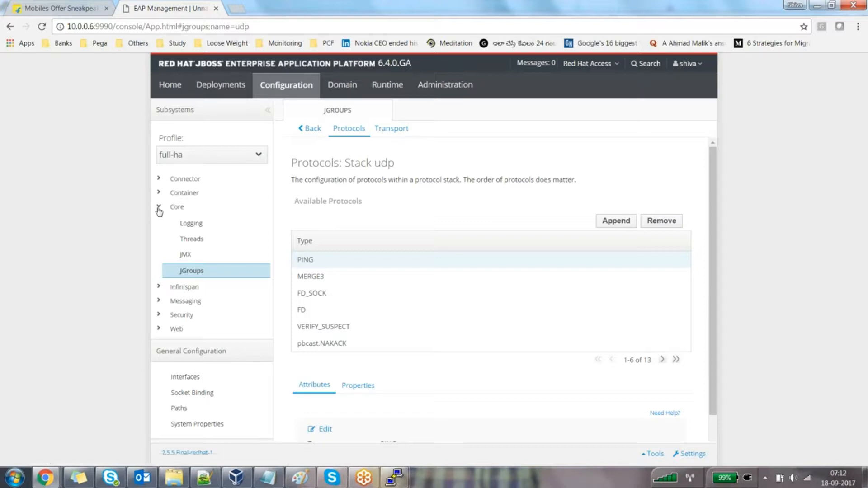
# Show the Infinispan Cache Containers list: ejb, hibernate, singleton and web.
pyautogui.click(160, 221)
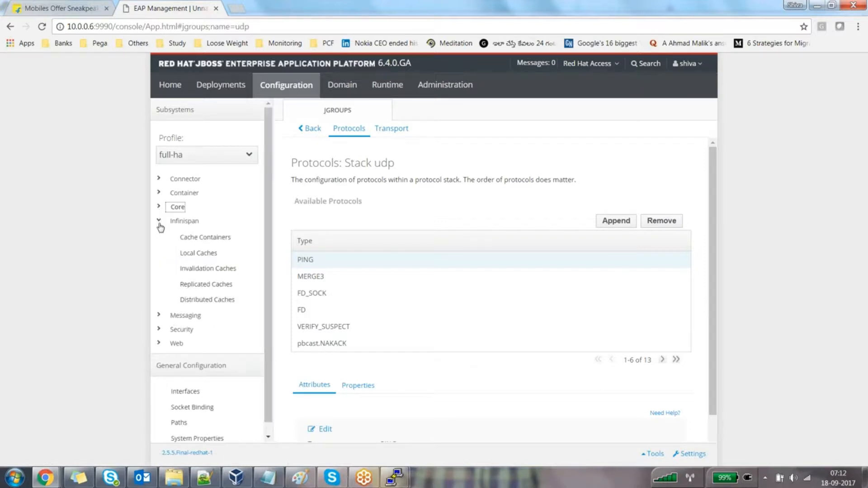
pyautogui.moveTo(206, 237)
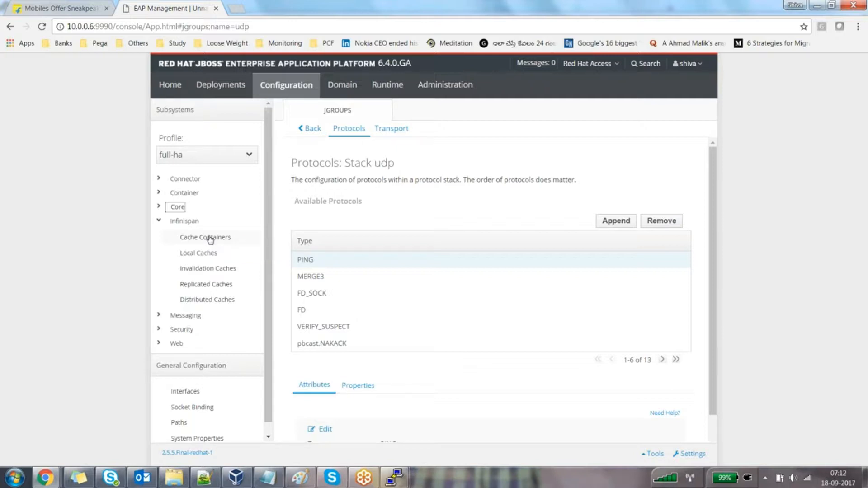
pyautogui.click(205, 237)
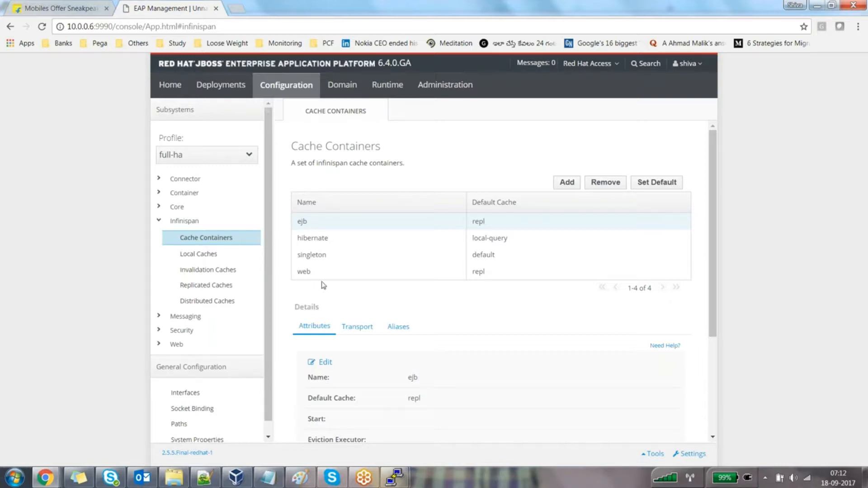
# Show the singleton cache container's attributes, then move to the Local Caches list.
pyautogui.click(311, 255)
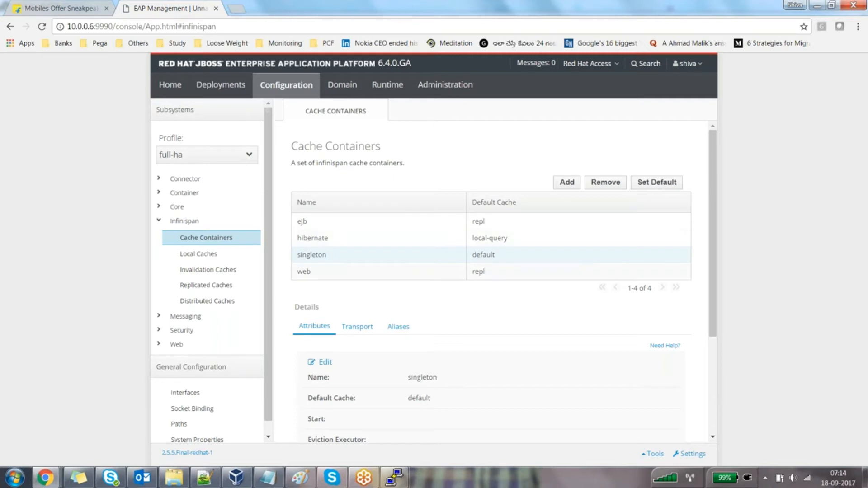
pyautogui.click(198, 253)
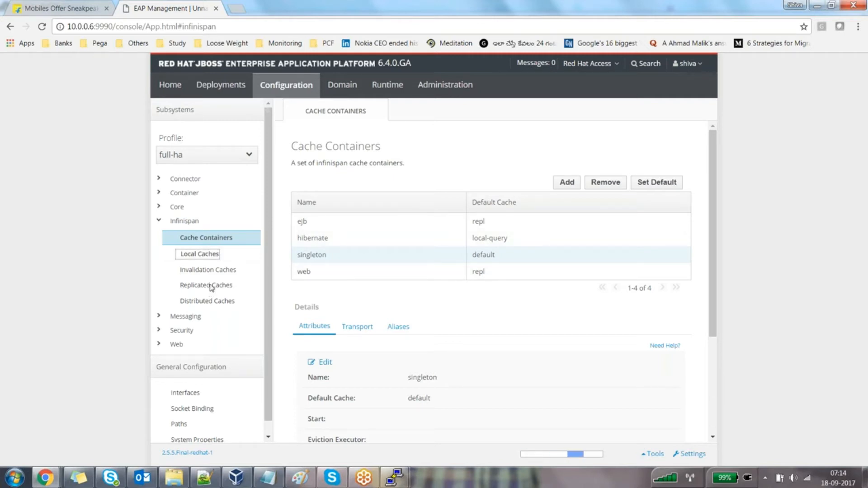
# Browse Replicated Caches, then Distributed Caches listing the ejb and web dist caches.
pyautogui.click(206, 285)
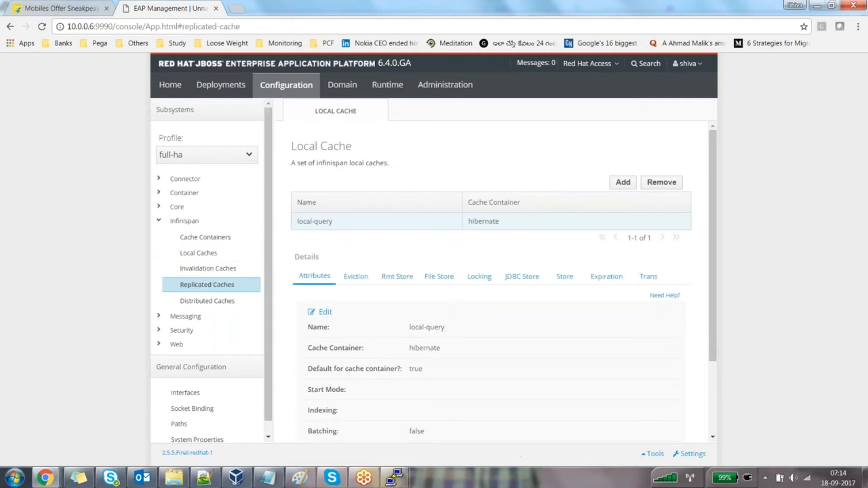
pyautogui.click(207, 284)
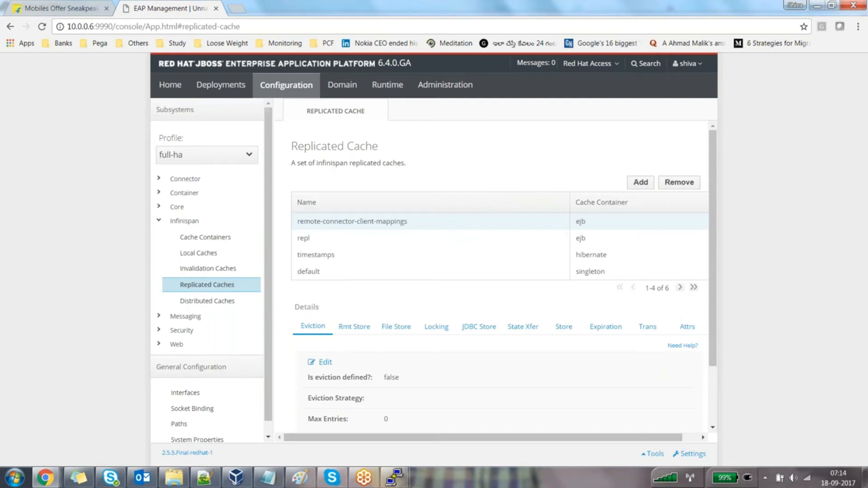
pyautogui.moveTo(208, 305)
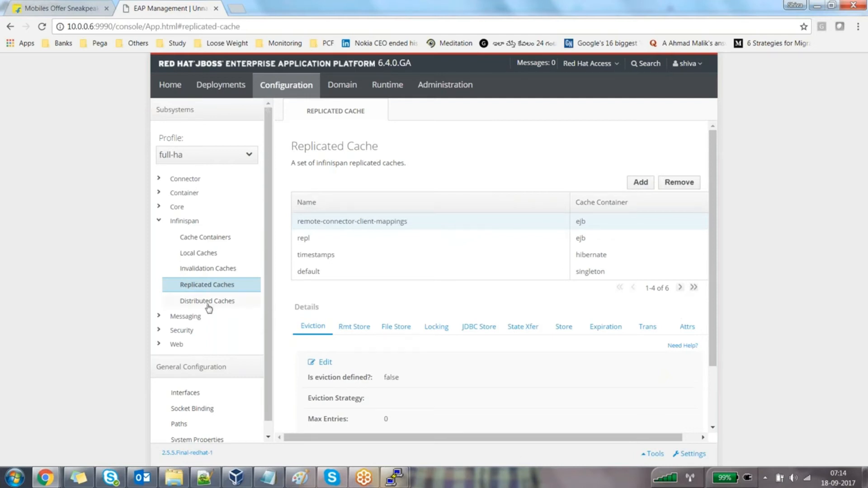
pyautogui.click(207, 301)
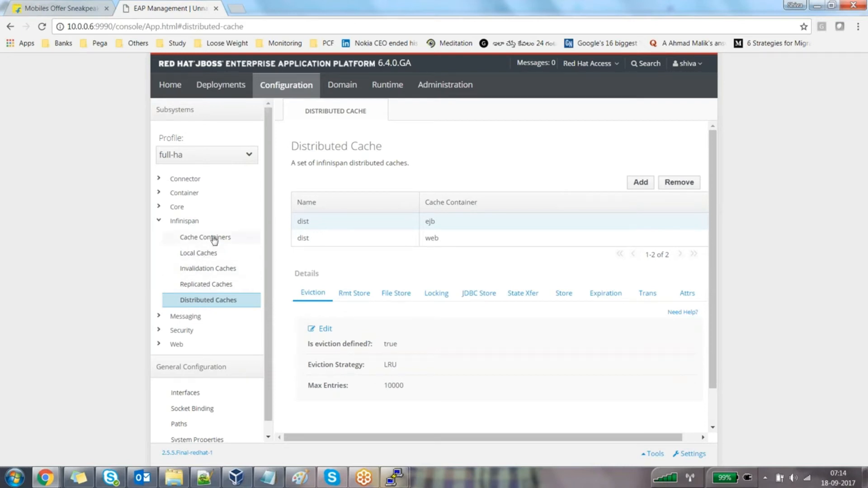
# Return to Cache Containers (ejb, hibernate, singleton, web) and collapse the Infinispan group.
pyautogui.click(205, 237)
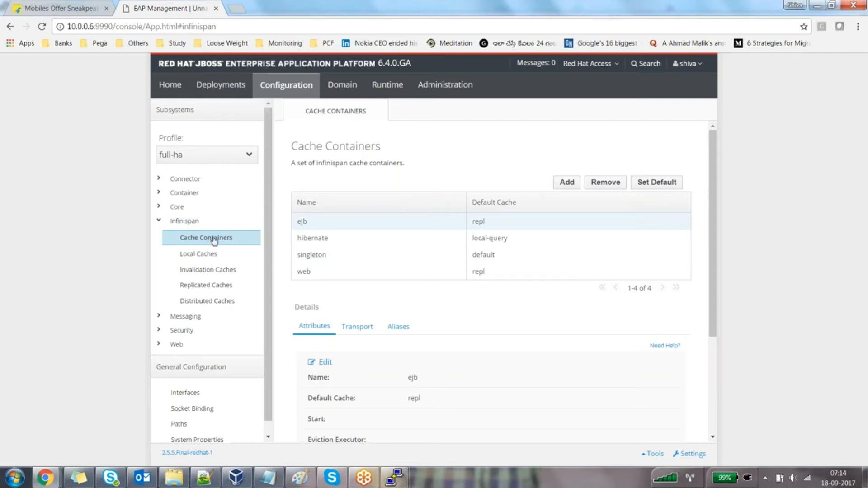
pyautogui.moveTo(228, 314)
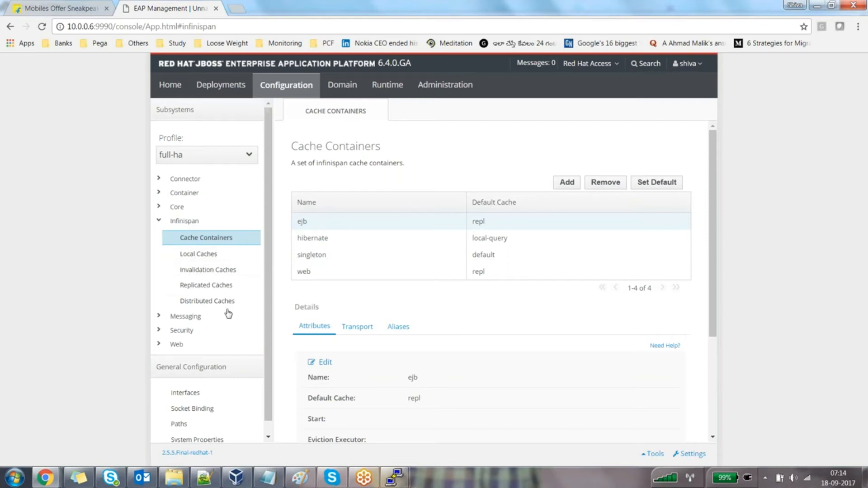
pyautogui.moveTo(215, 323)
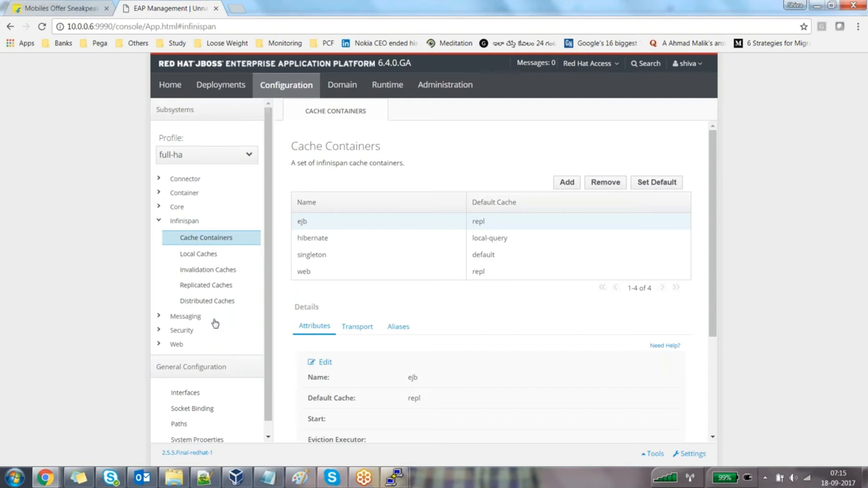
pyautogui.click(159, 221)
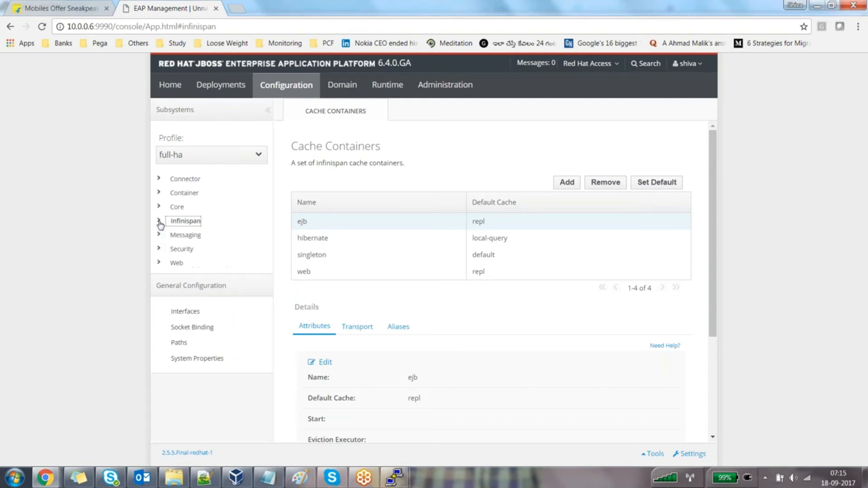